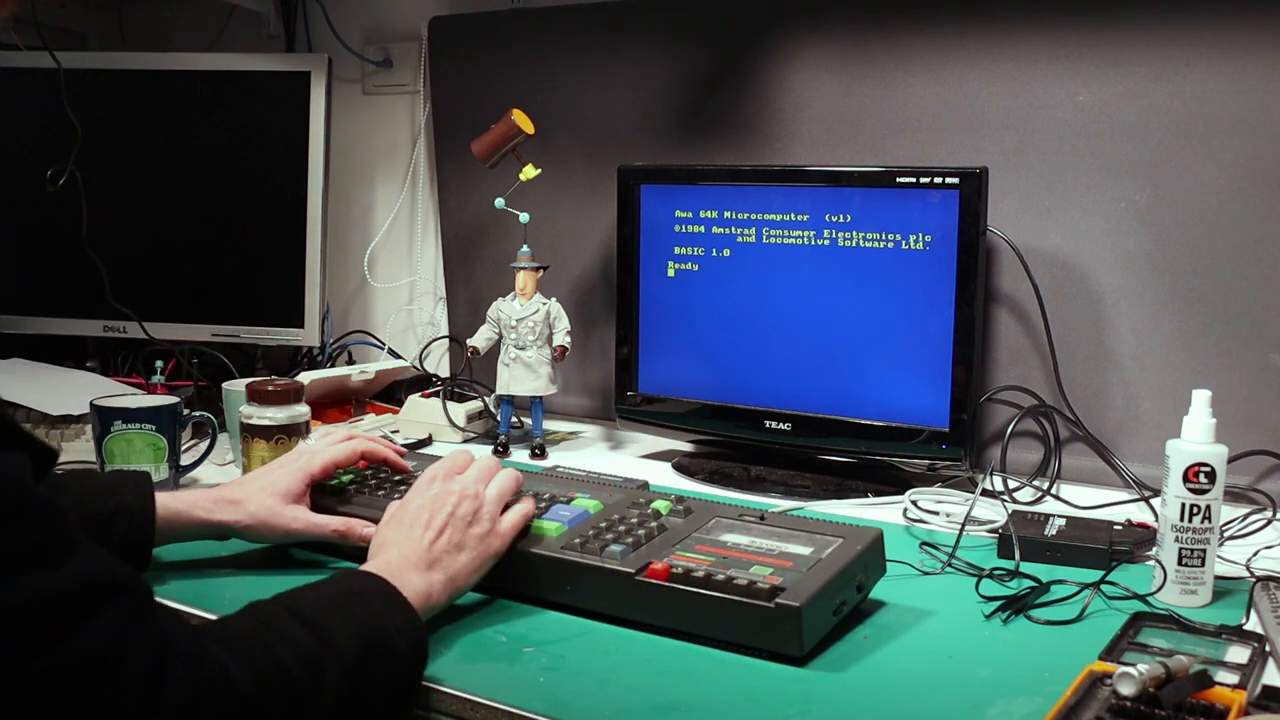
text(run)
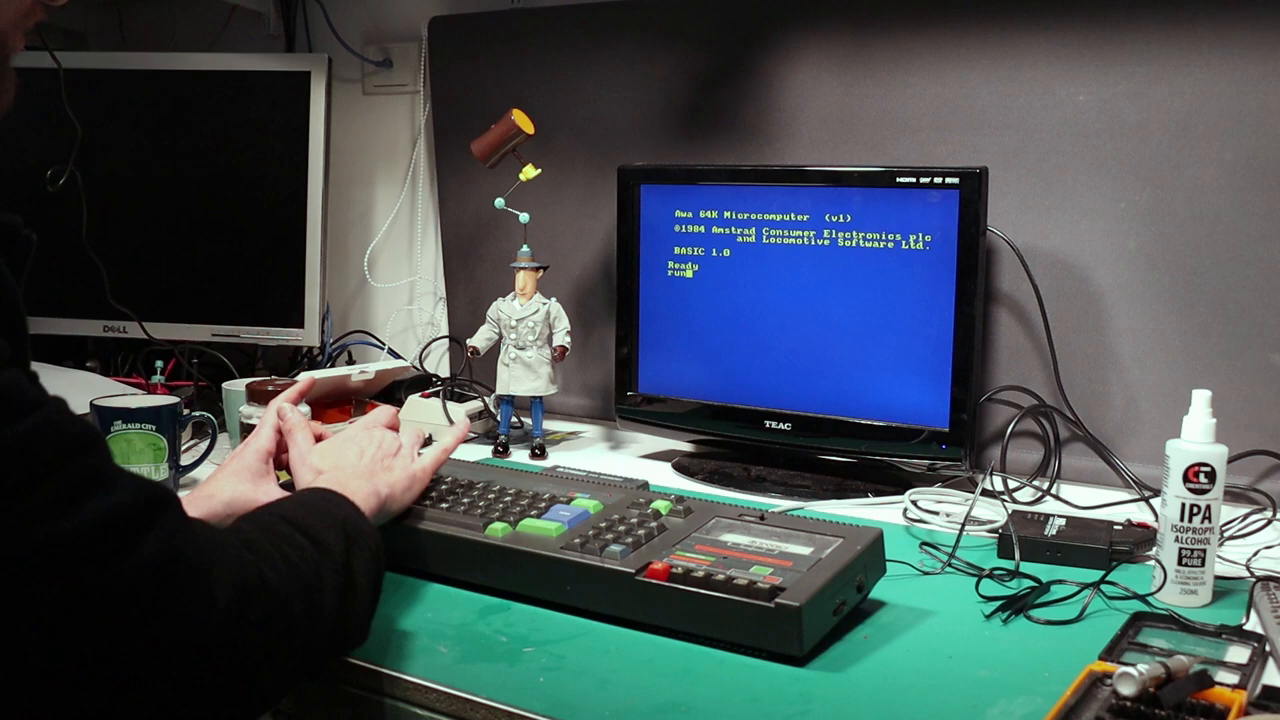